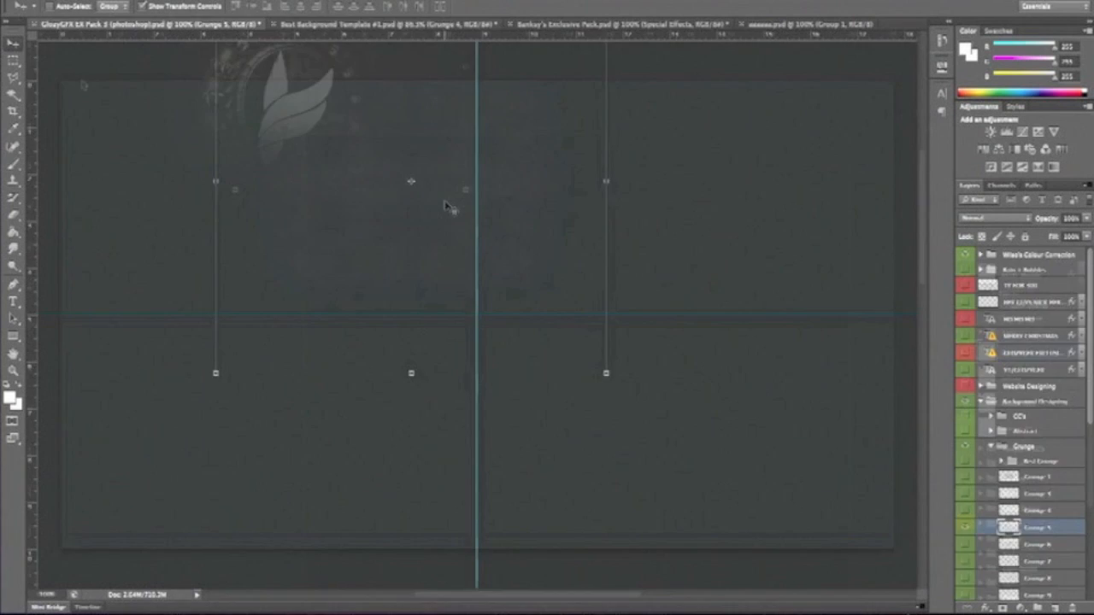
- Drag the Grunge 1 layer from the pack onto the Best Background Template document
left_click(342, 24)
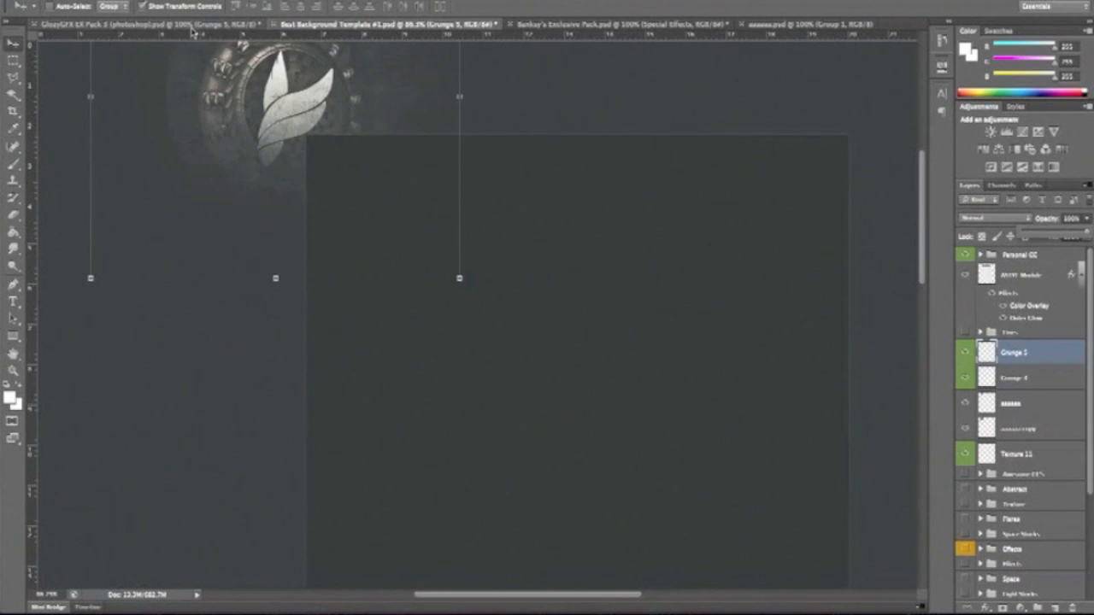